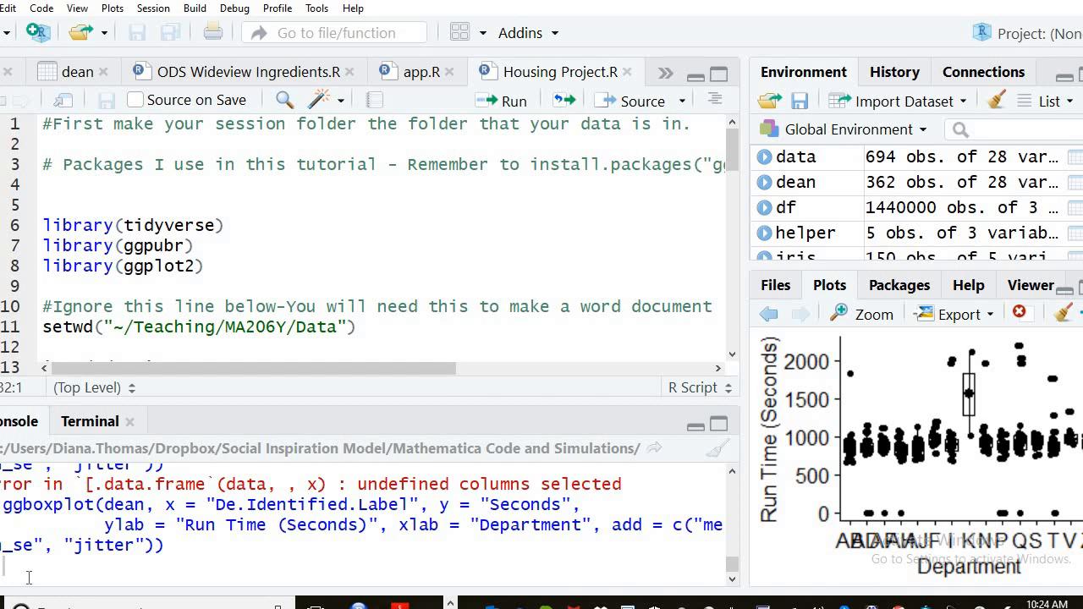
- Scroll the Housing Project.R script down to the spokane.csv NA filtering and ggline BEDS-versus-PRICE code
click(207, 265)
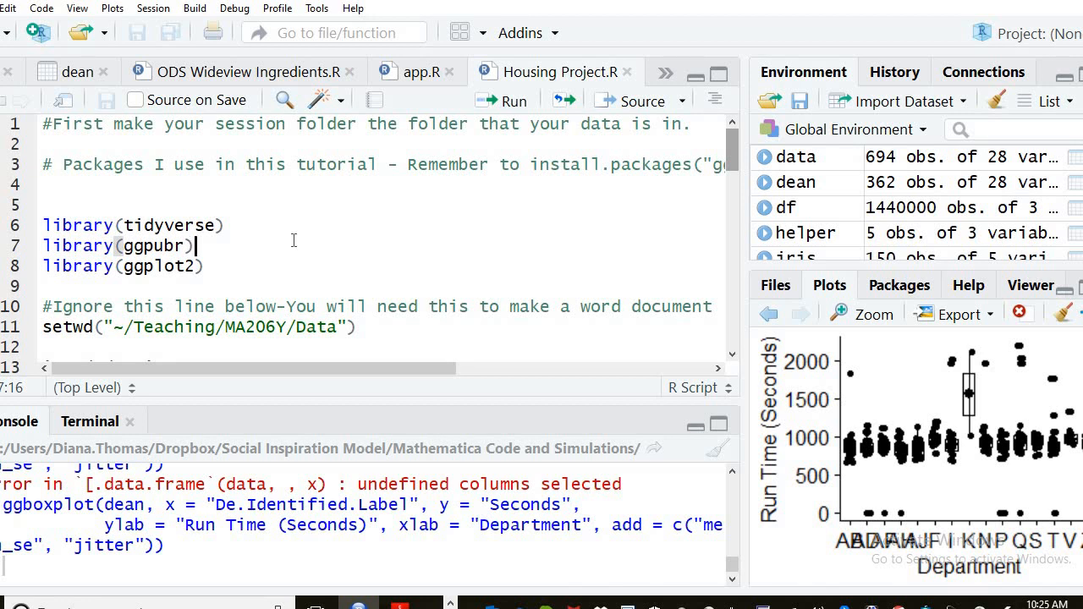
mouse_move(257, 218)
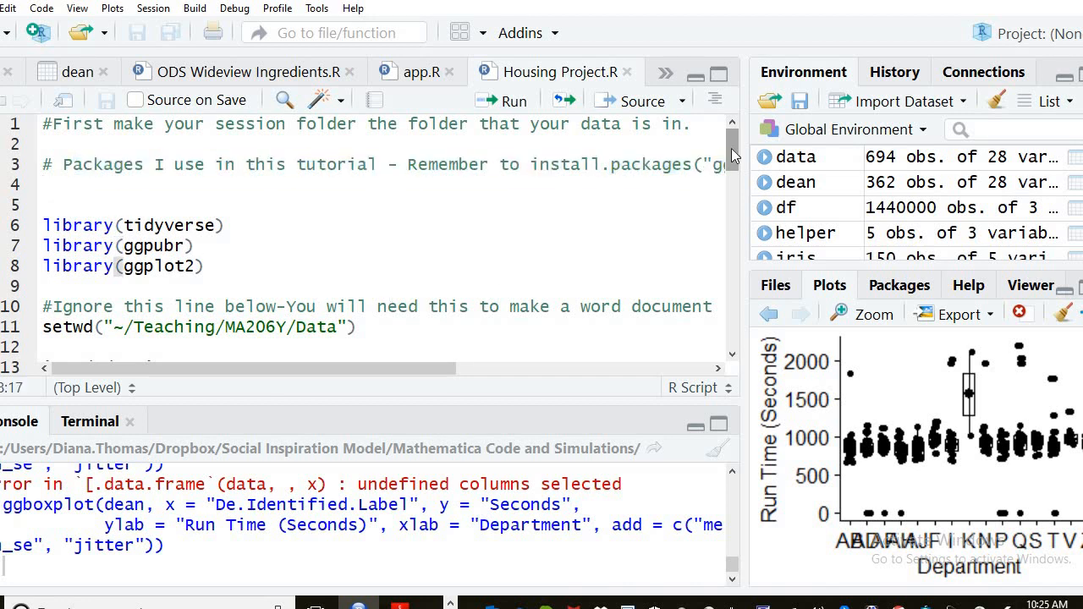
scroll(down, 3)
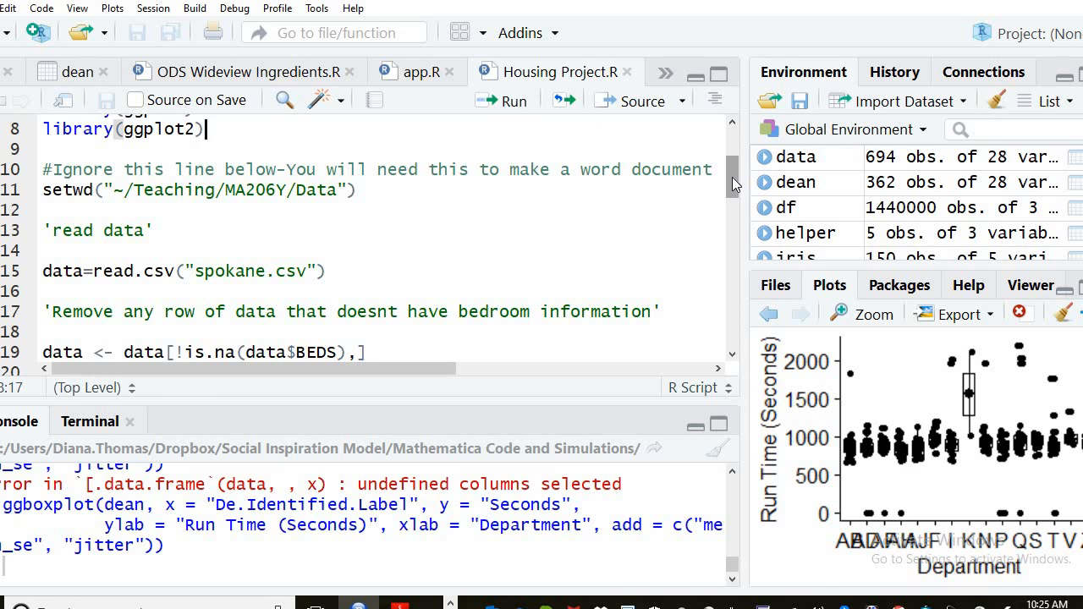
mouse_move(737, 201)
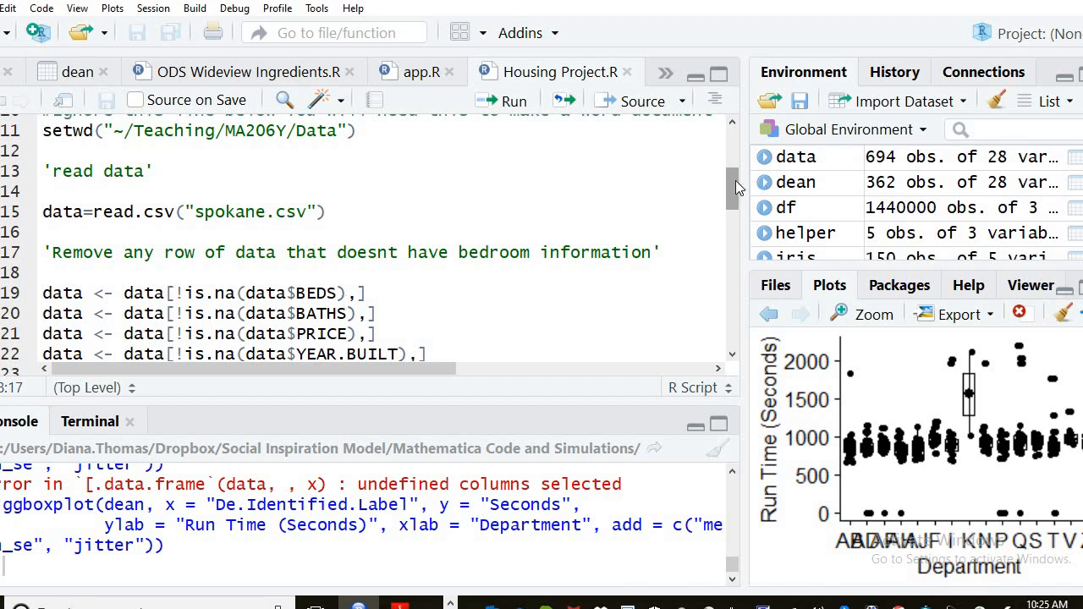
scroll(down, 3)
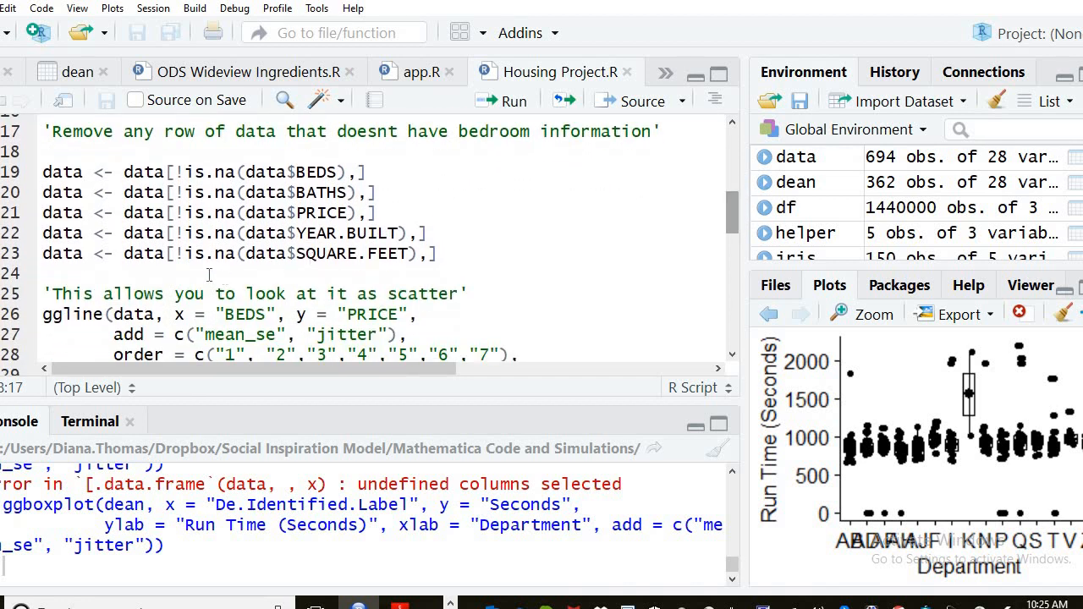
- Write the comment '# Number 1 Now I will find the groups by Continent' above the ggline code
text(# Now)
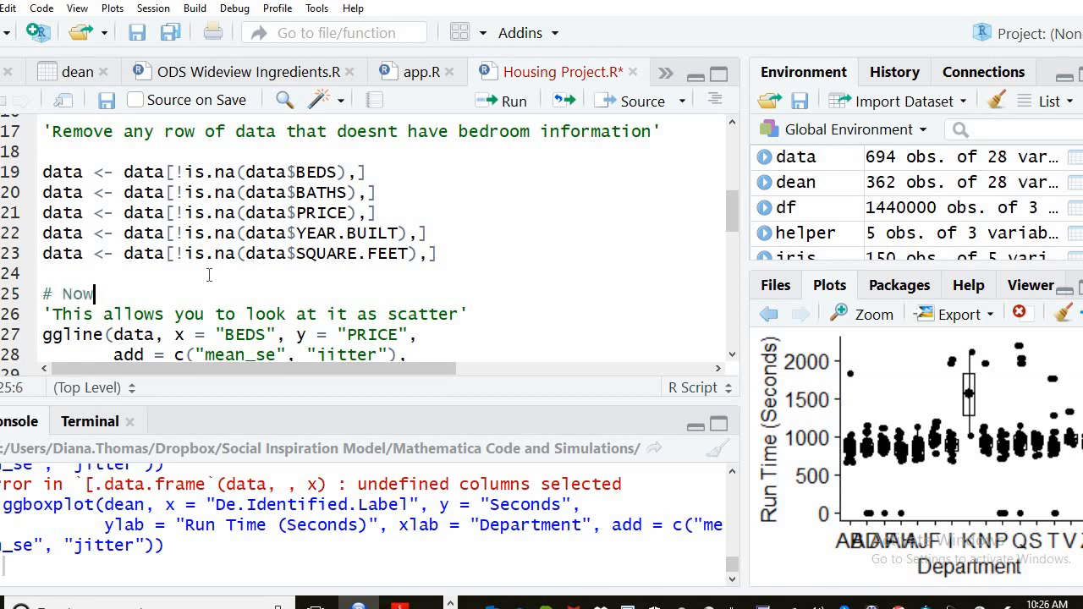
text(I will find the)
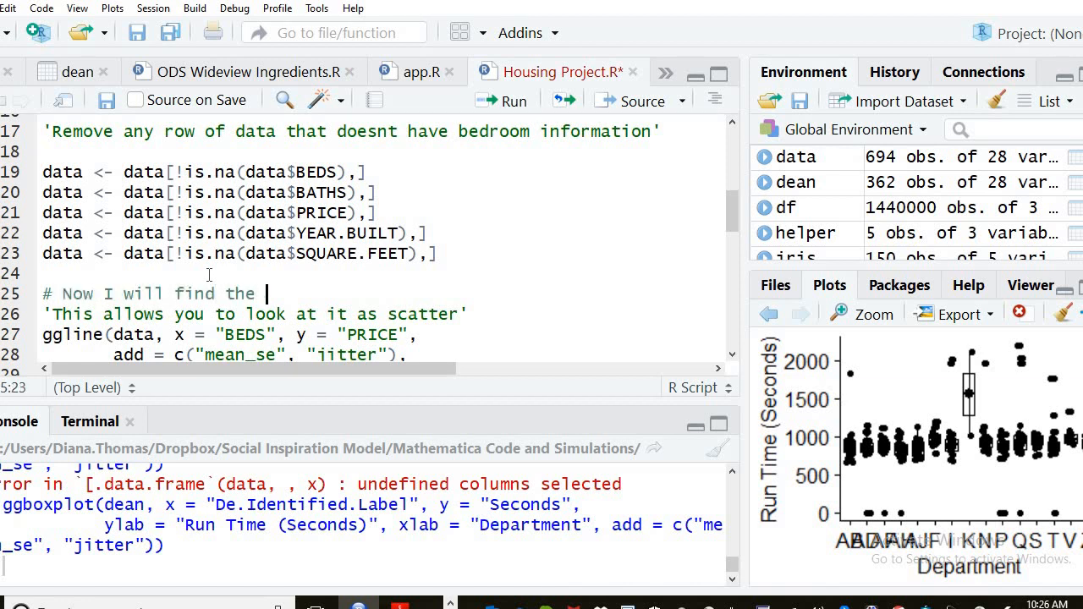
text(groups by)
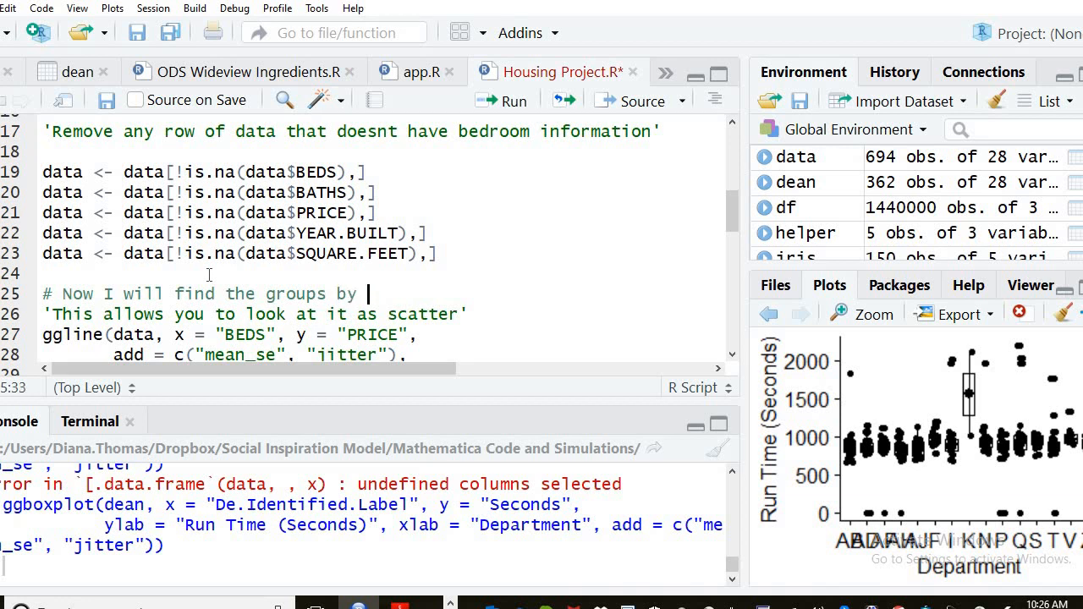
click(64, 293)
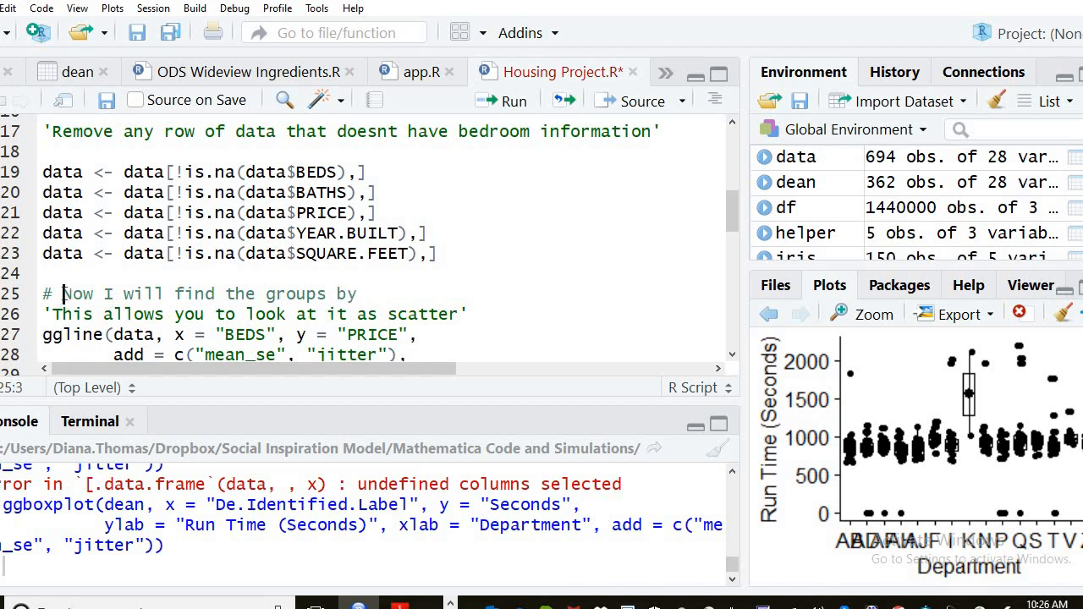
text(Number)
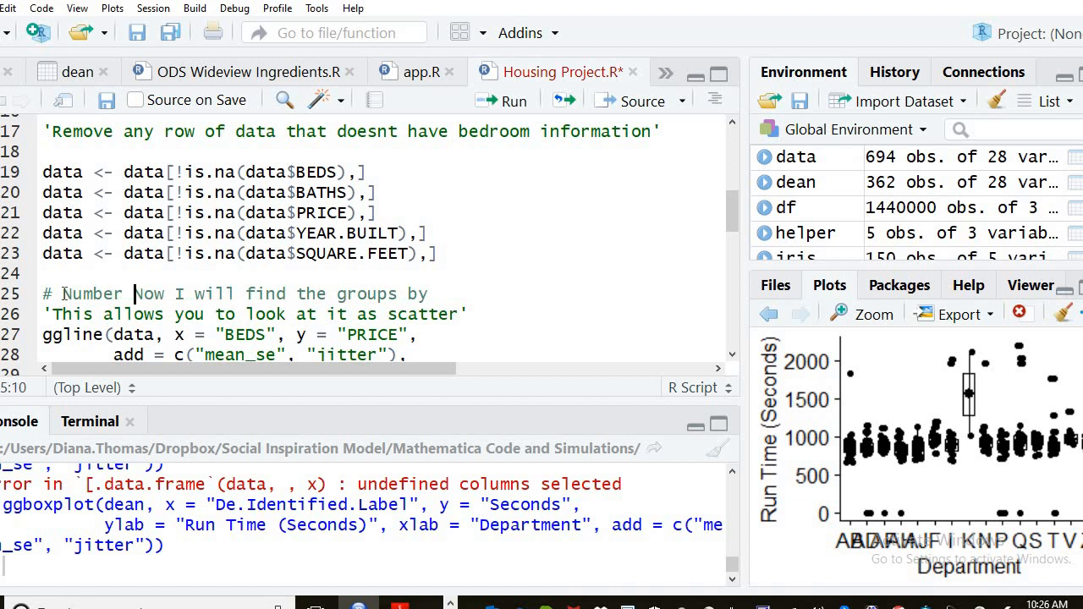
text(1)
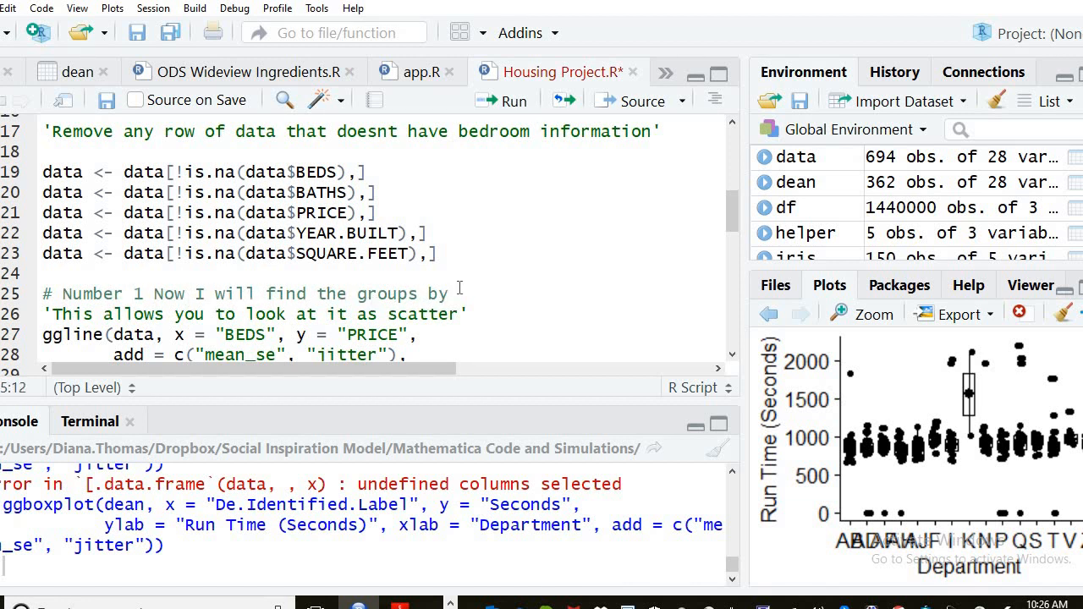
text(Continent)
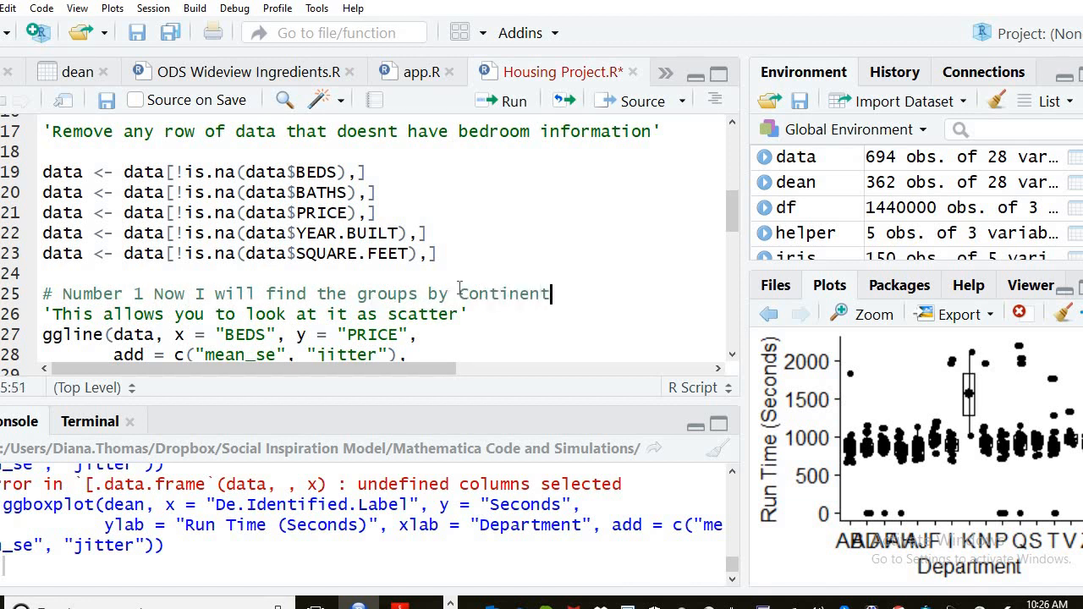